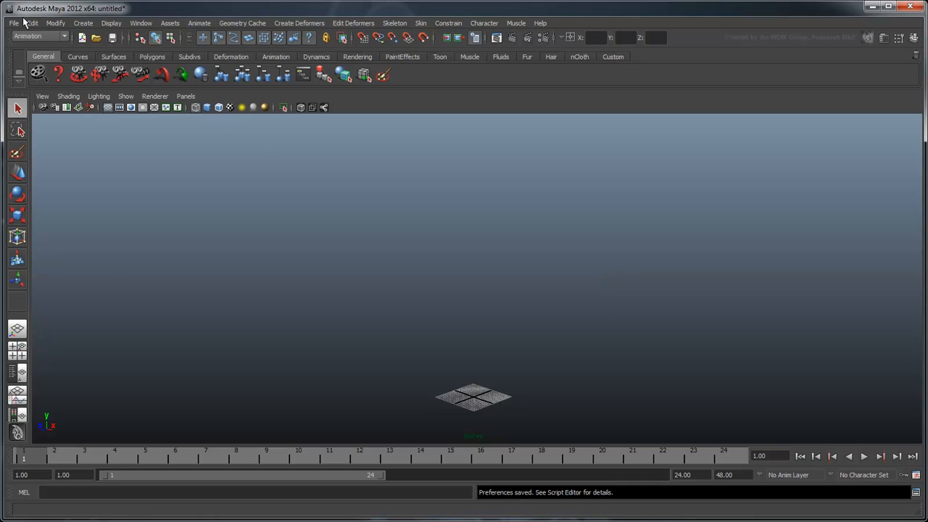
- Import the walking human character file into the empty untitled scene
left_click(13, 23)
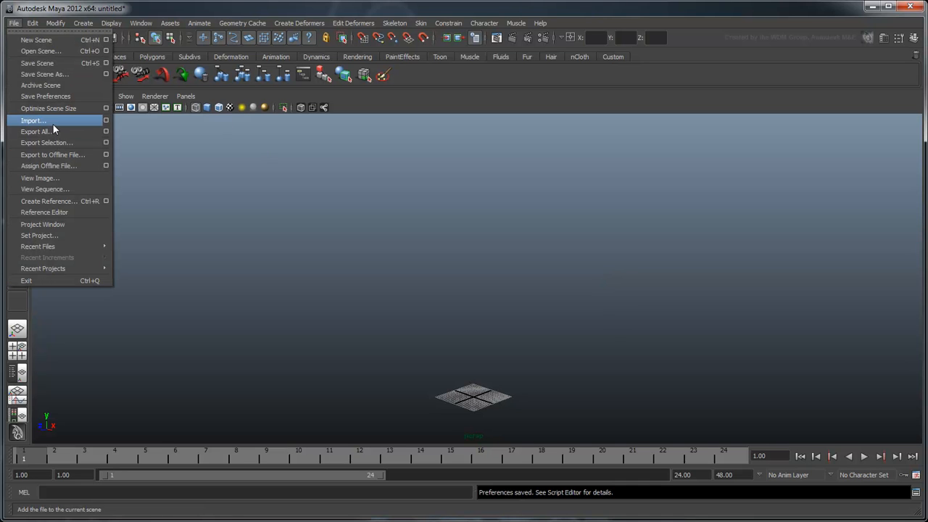
left_click(33, 121)
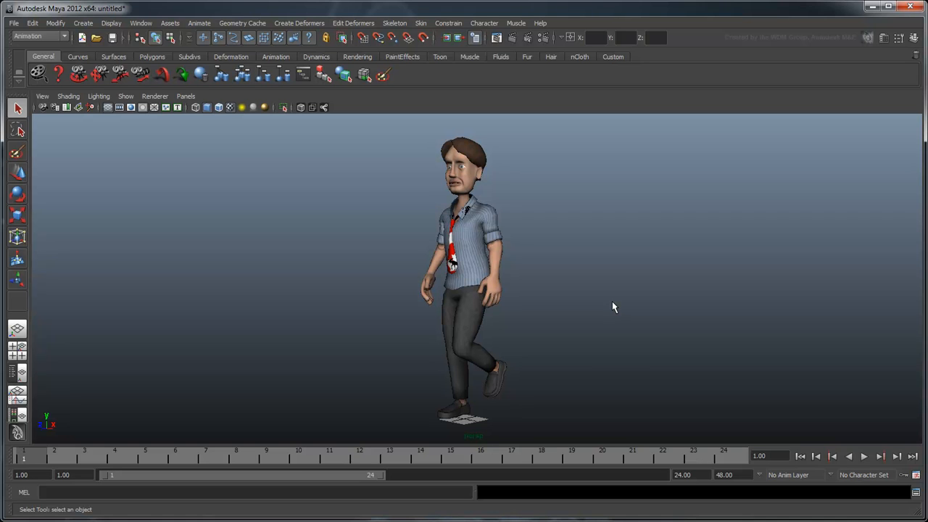
mouse_move(141, 23)
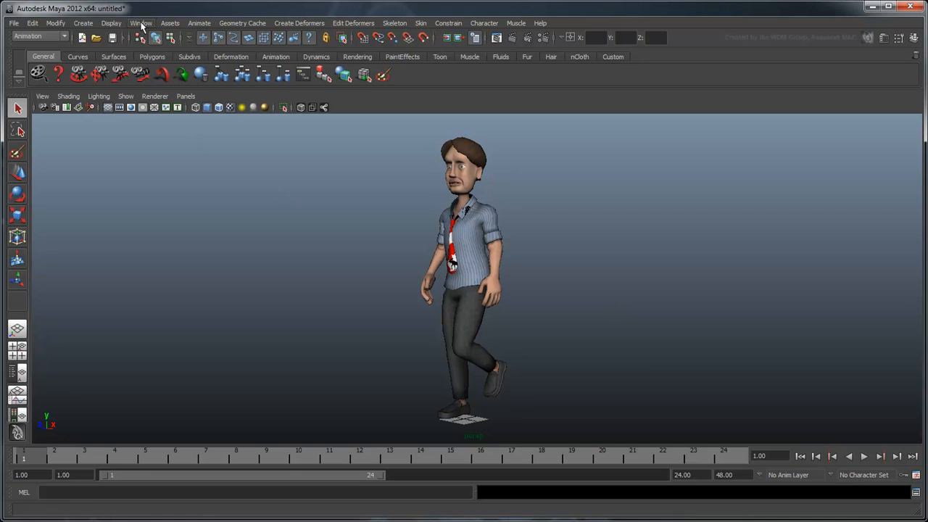
- Set Time Slider playback to real-time 24 fps in Preferences and save
left_click(140, 22)
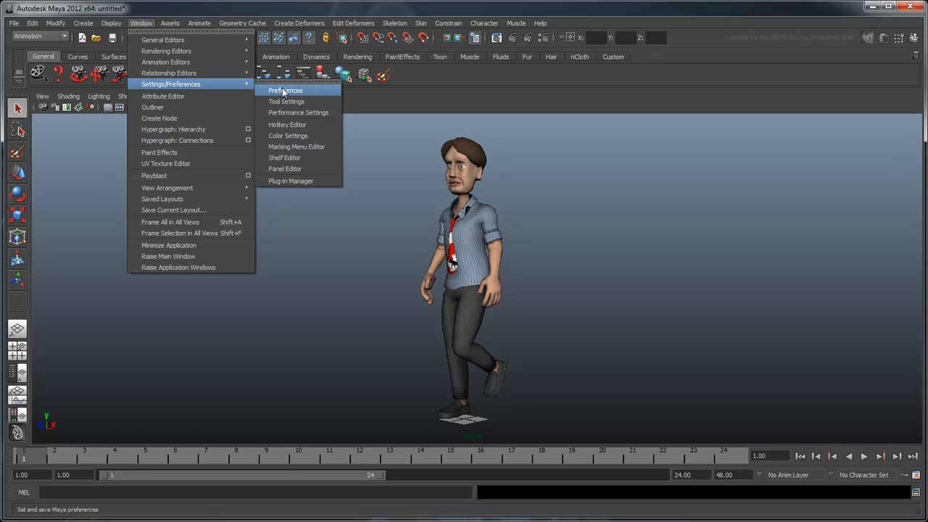
left_click(286, 90)
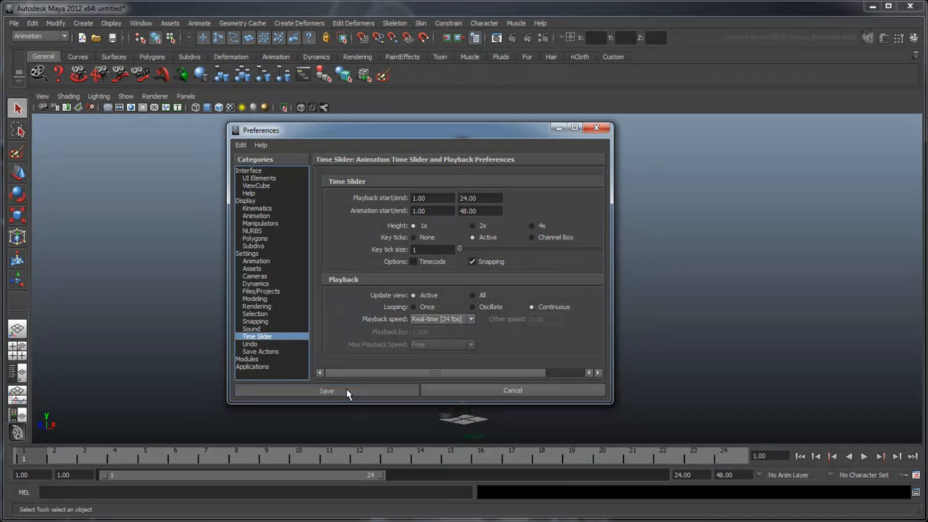
left_click(327, 391)
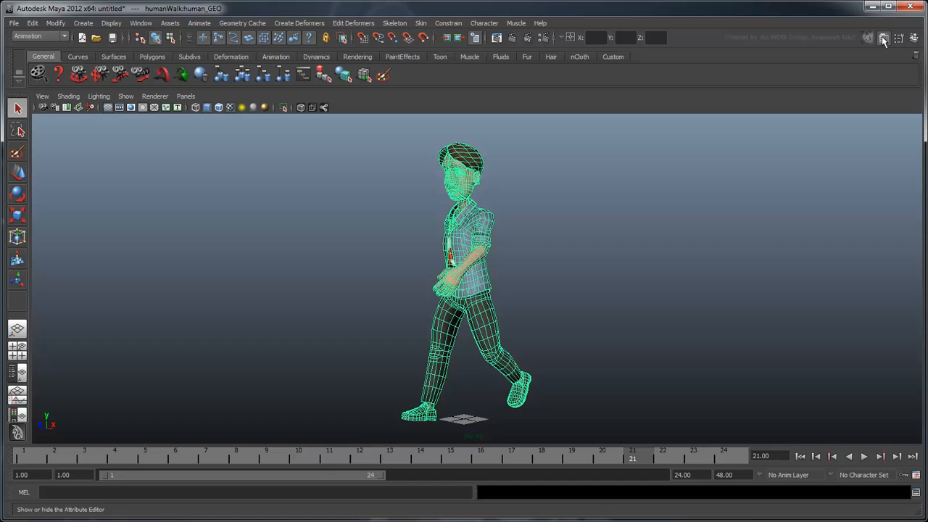
- Show the Outliner, select humanWalk:human_GEO and group it as human_GRP
left_click(884, 38)
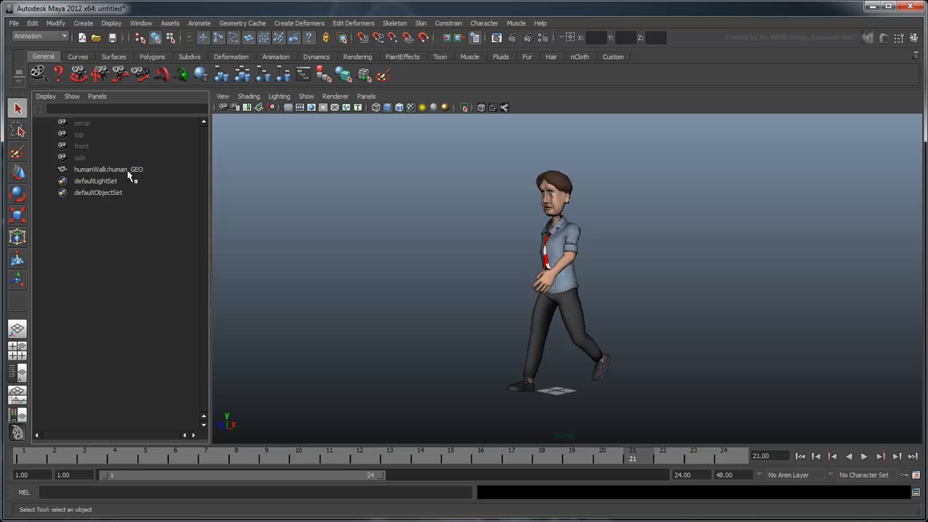
left_click(108, 169)
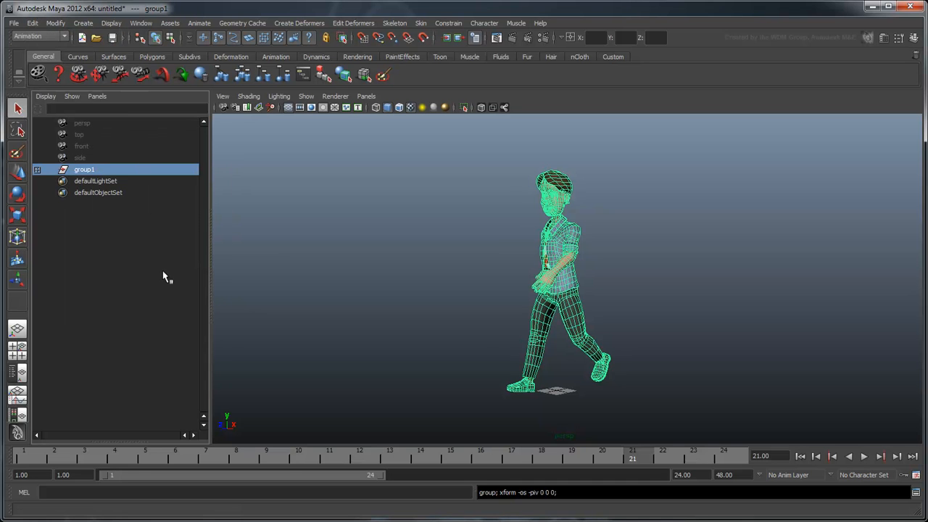
type("hum")
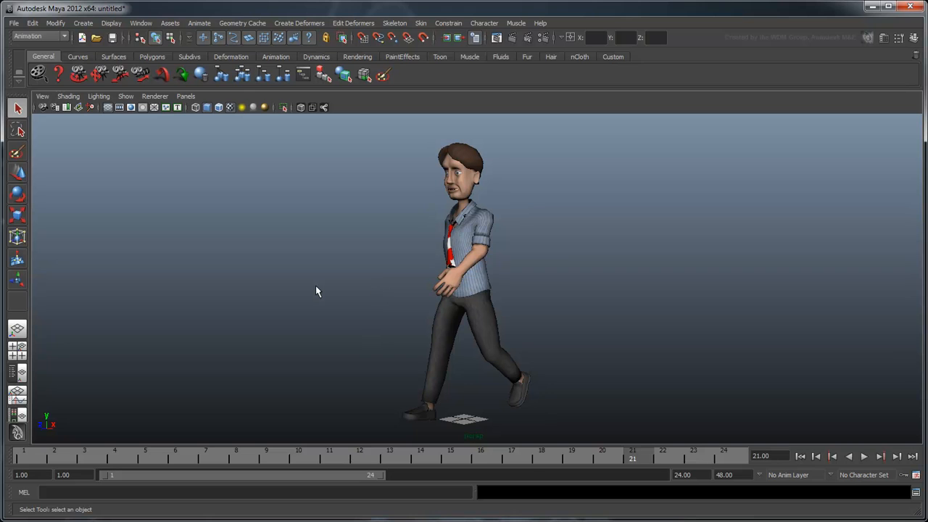
mouse_move(287, 287)
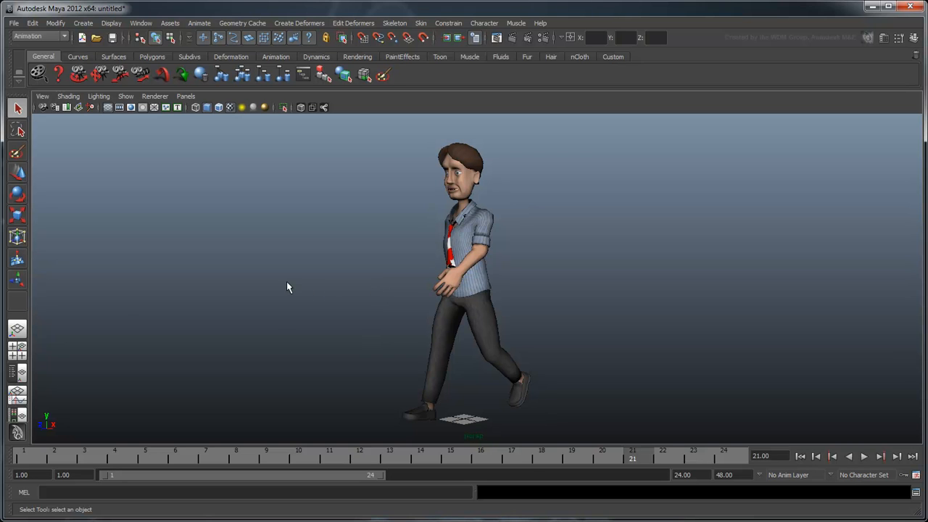
- Open the Expression Editor with a blank expression field ready for code
left_click(141, 23)
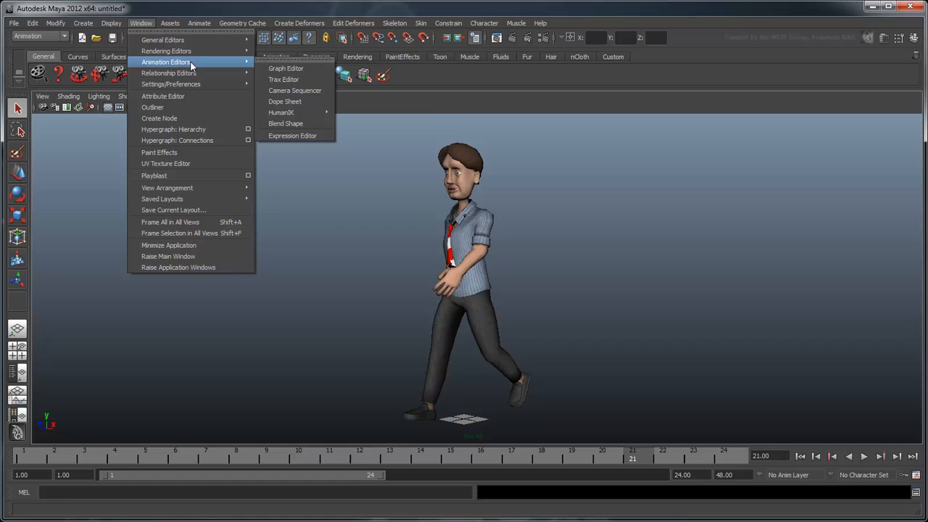
left_click(292, 136)
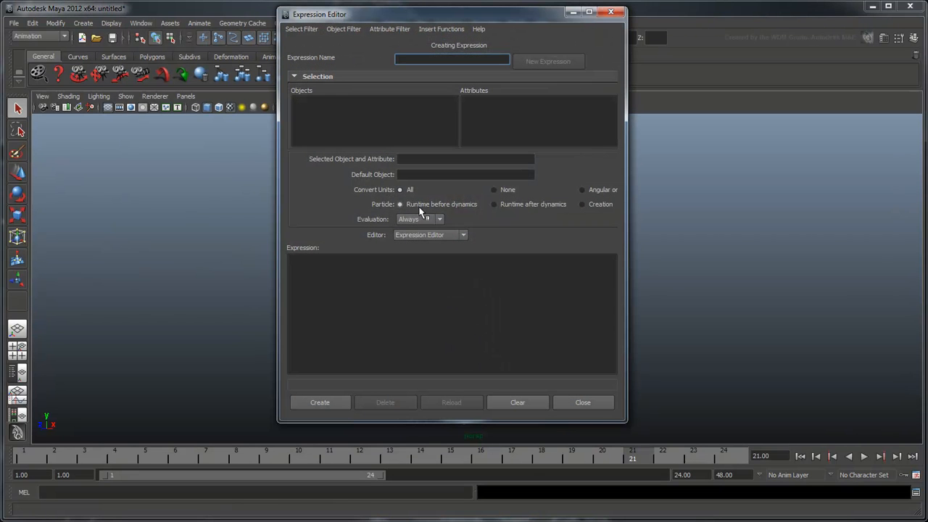
left_click(449, 312)
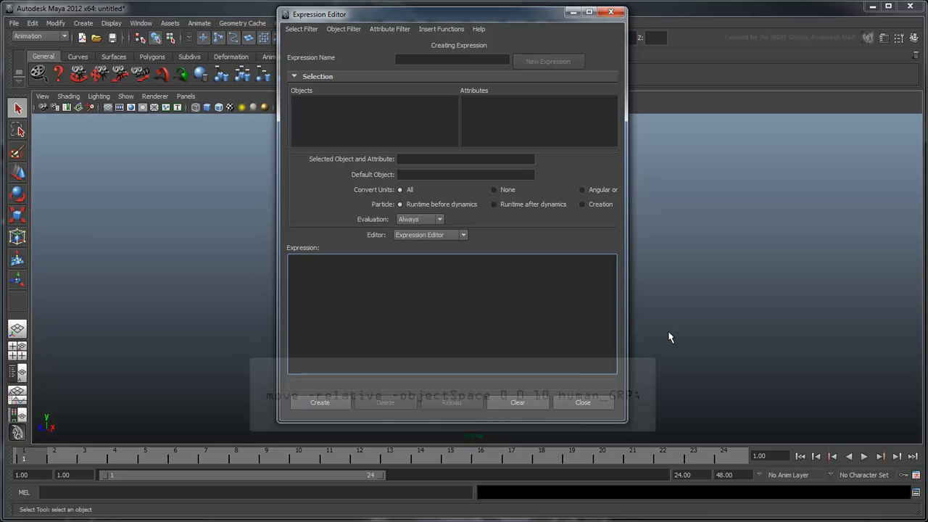
- Enter 'move -relative -objectSpace 0 0 10 human_GRP;' as the expression code
type("move -relativ")
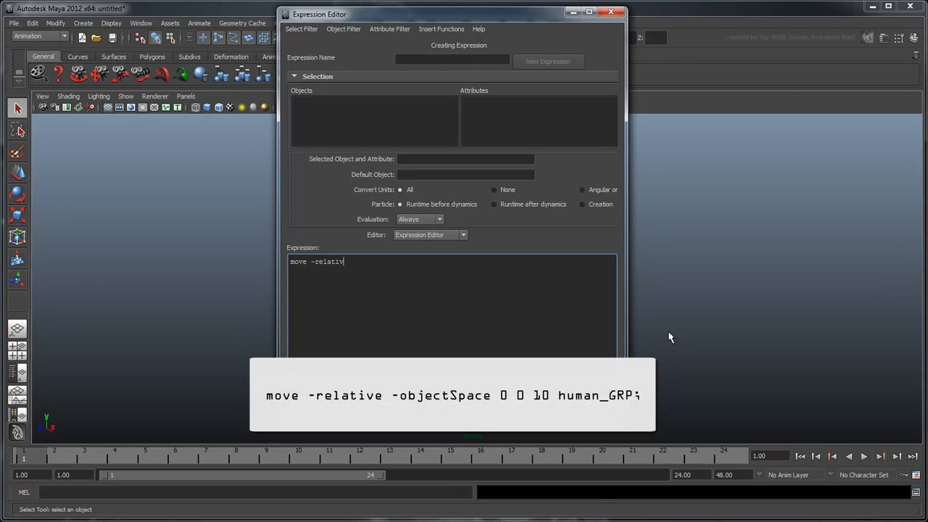
type("e -objectSpace 0 0 10 human_GRP;")
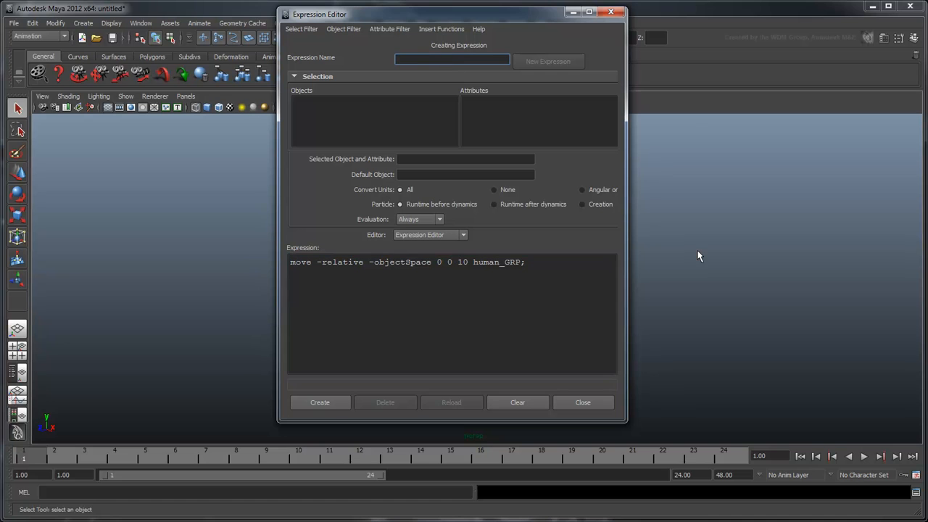
- Name the expression 'move', create it, and close the Expression Editor
type("move")
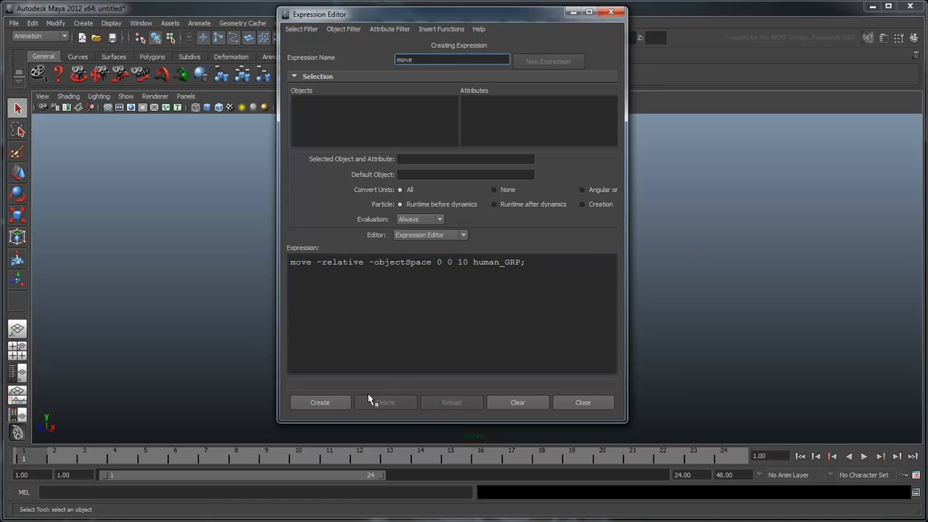
left_click(320, 403)
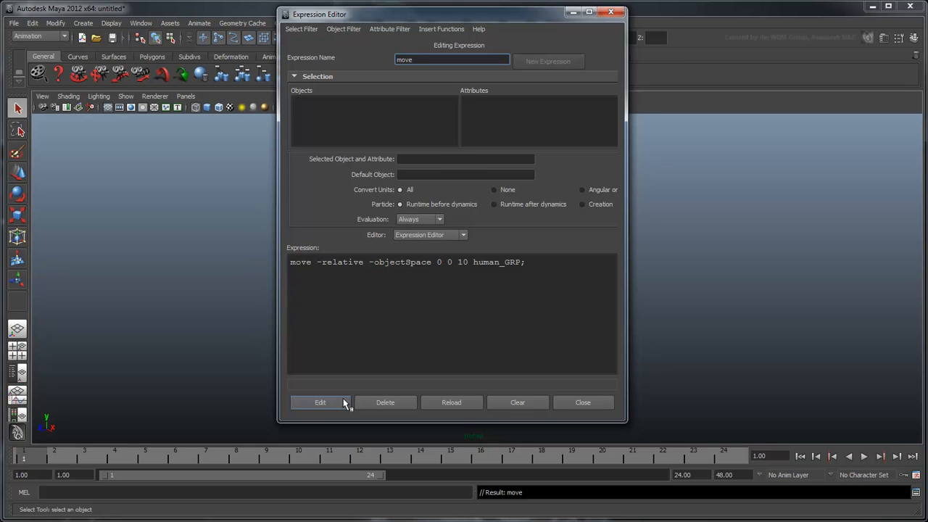
left_click(583, 402)
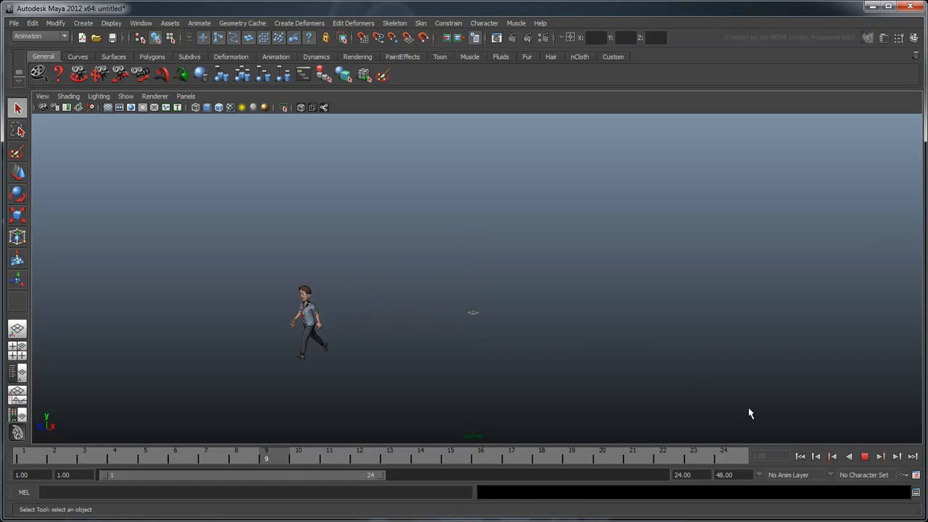
- Stop playback once the character has walked toward the viewport's edge
left_click(359, 455)
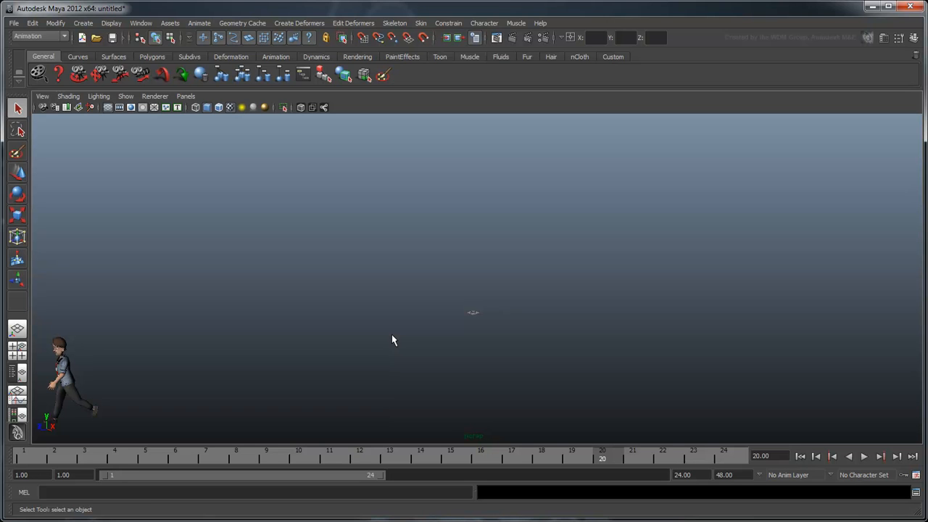
mouse_move(305, 369)
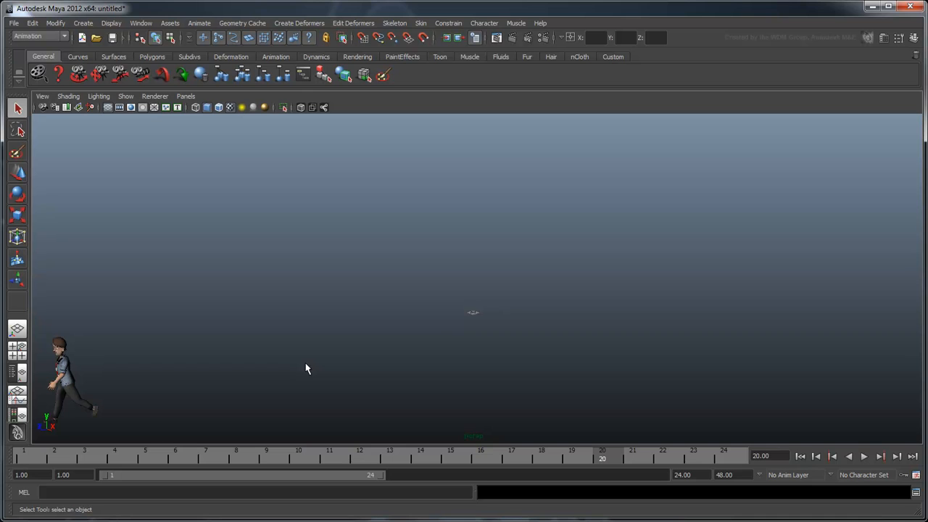
mouse_move(295, 369)
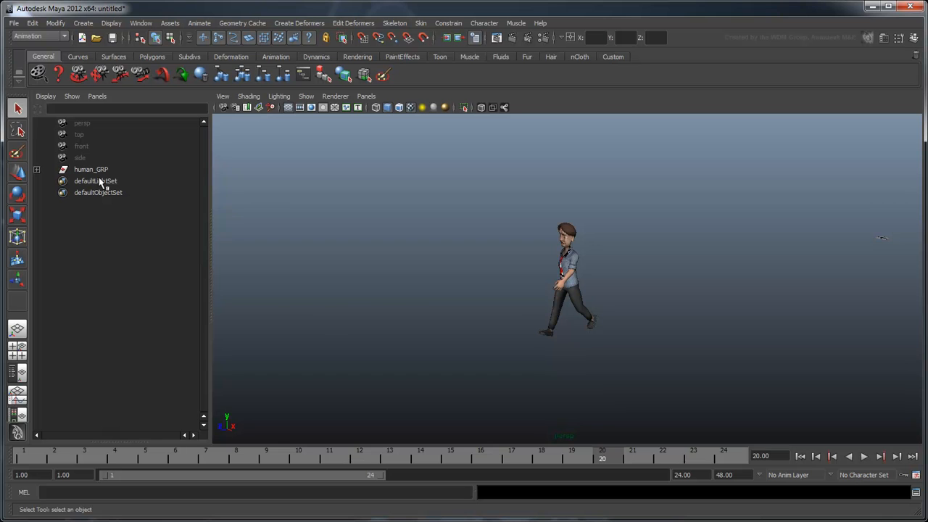
- Select human_GRP and give its Rotate Y the expression =rand(-15, 15)
left_click(91, 169)
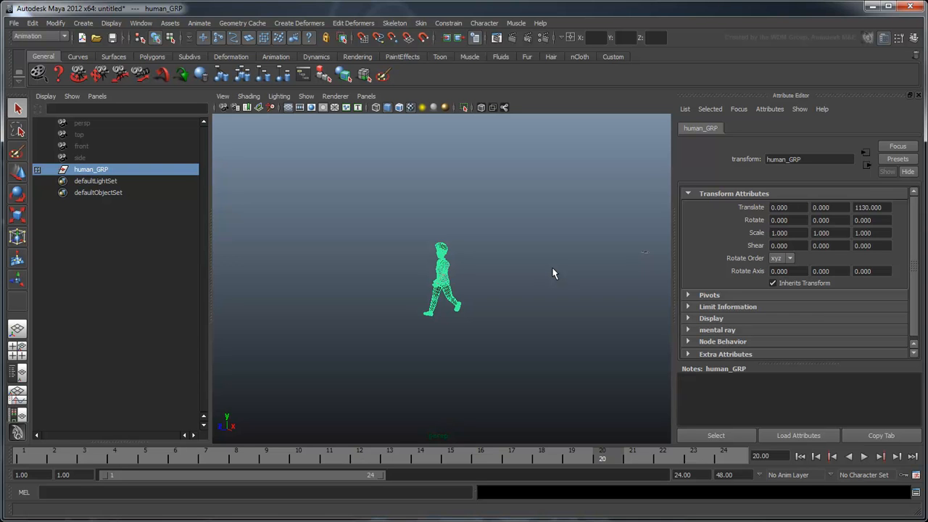
mouse_move(810, 191)
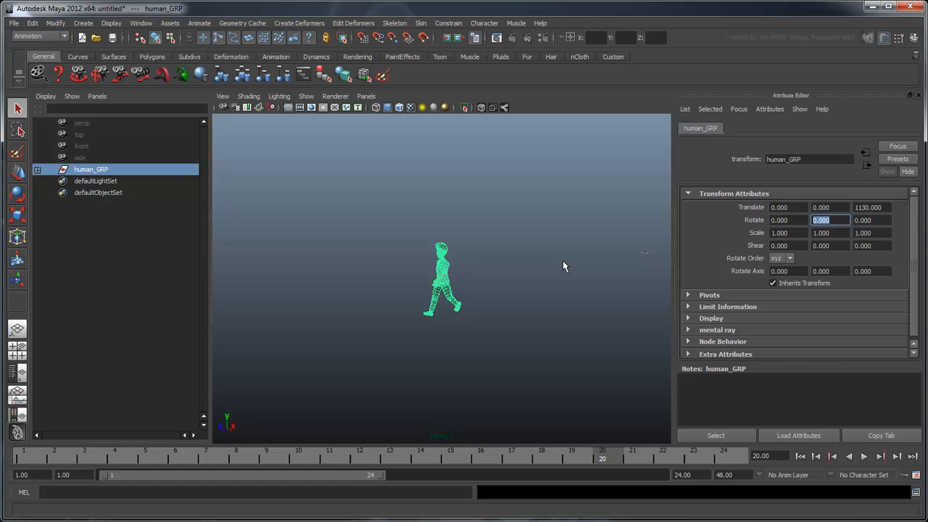
type("=ran")
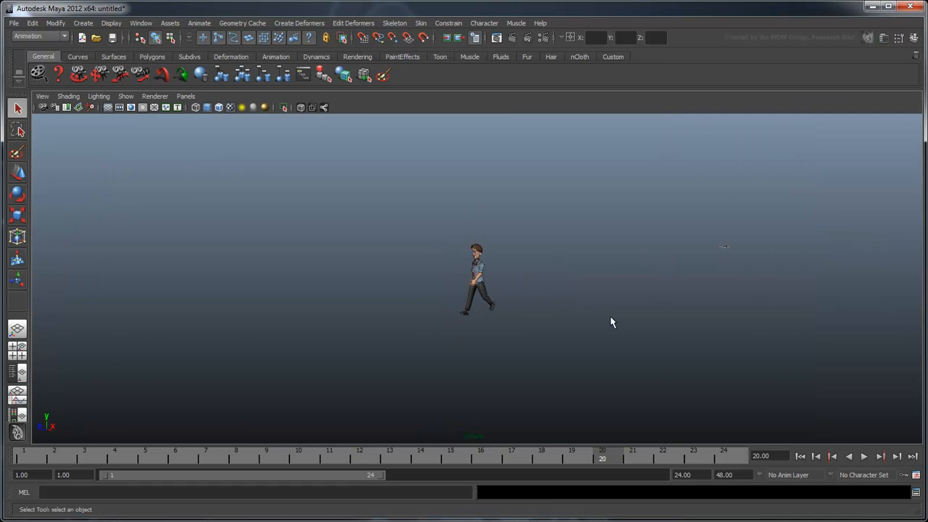
- Play the animation to watch the character wander with random turns
left_click(864, 456)
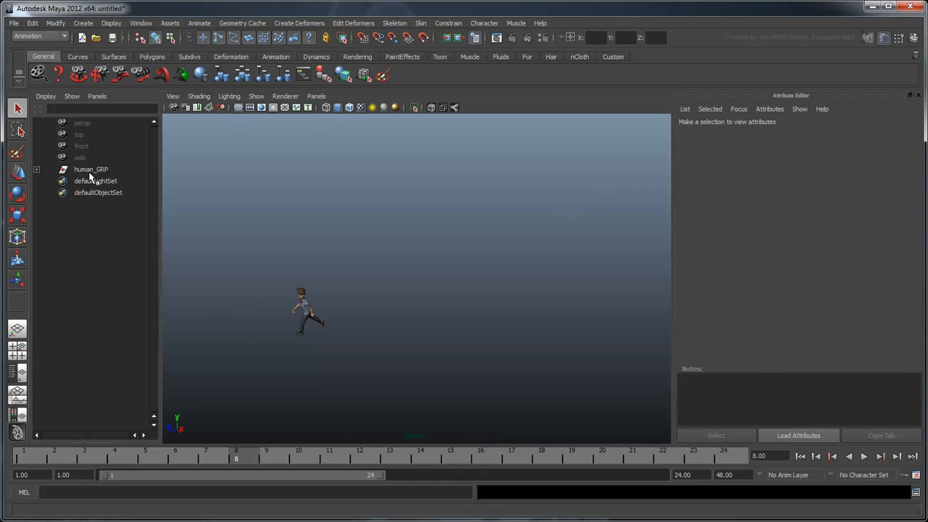
- Select human_GRP and open its rotateY expression for editing from the Rotate Y field
left_click(91, 168)
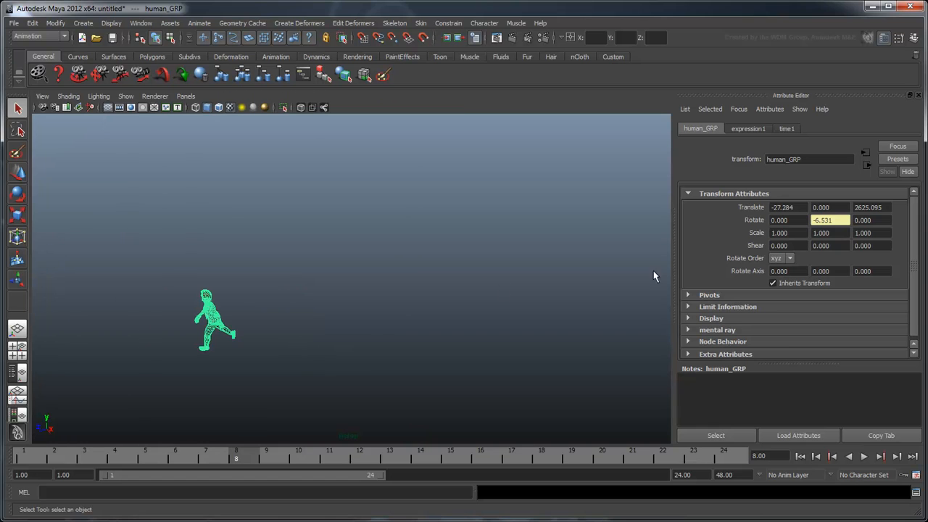
right_click(830, 219)
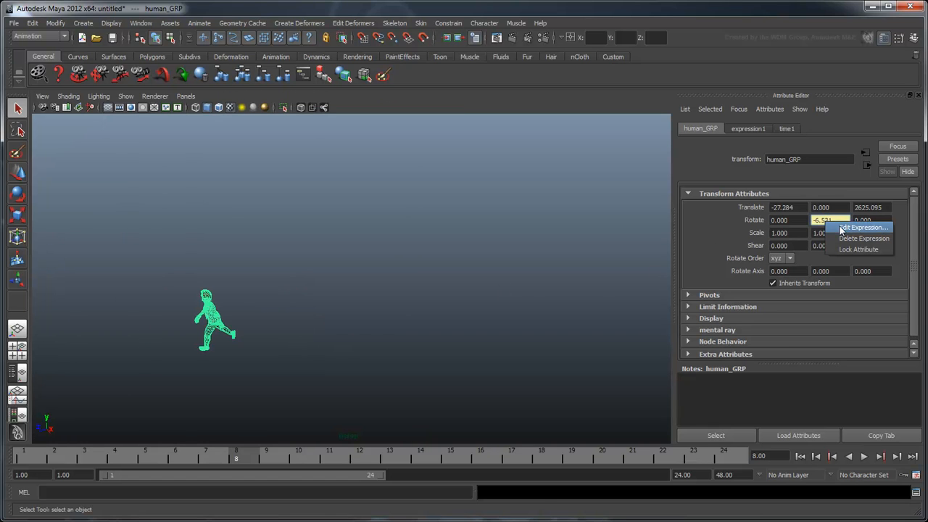
left_click(863, 227)
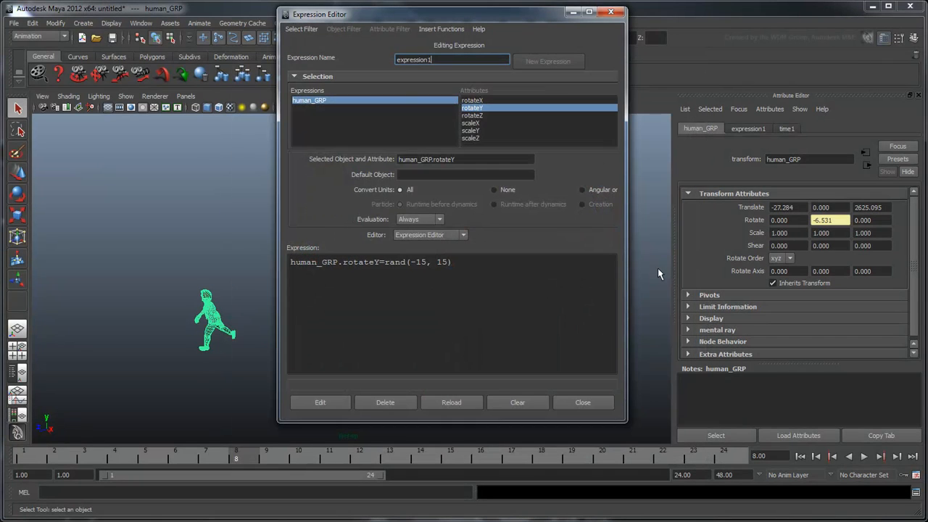
- Change the line to human_GRP.rotateY+=rand(-15, 15) and begin naming the expression 'rotat'
left_click(380, 262)
type("+")
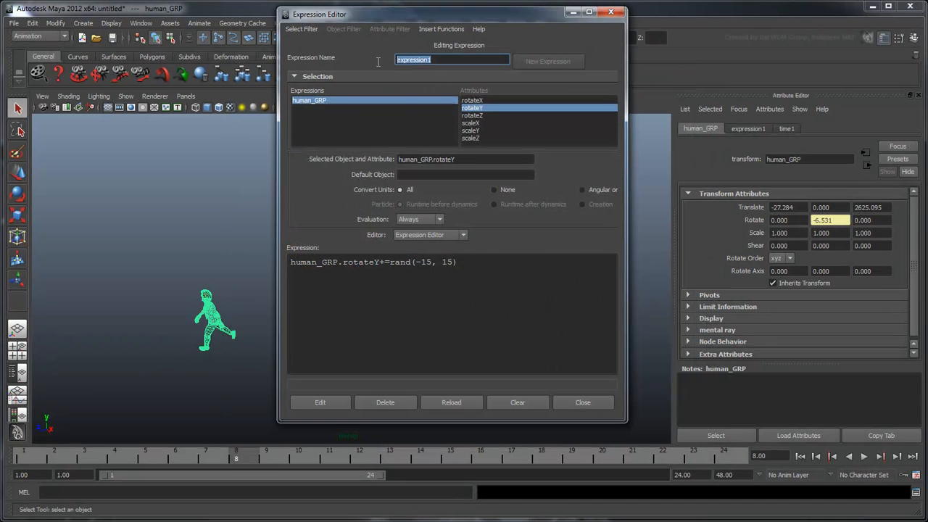
type("rotat")
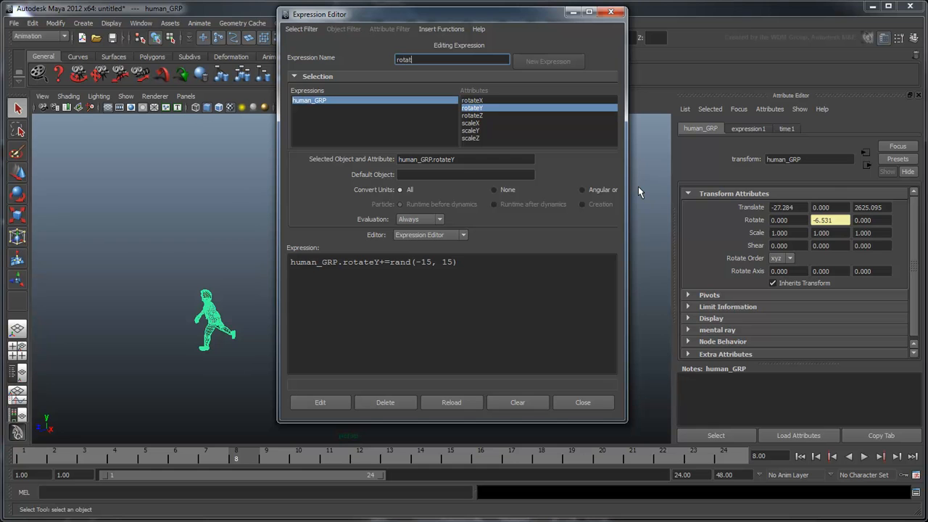
- Close the Expression Editor and play the animation to preview the wandering walk
left_click(582, 402)
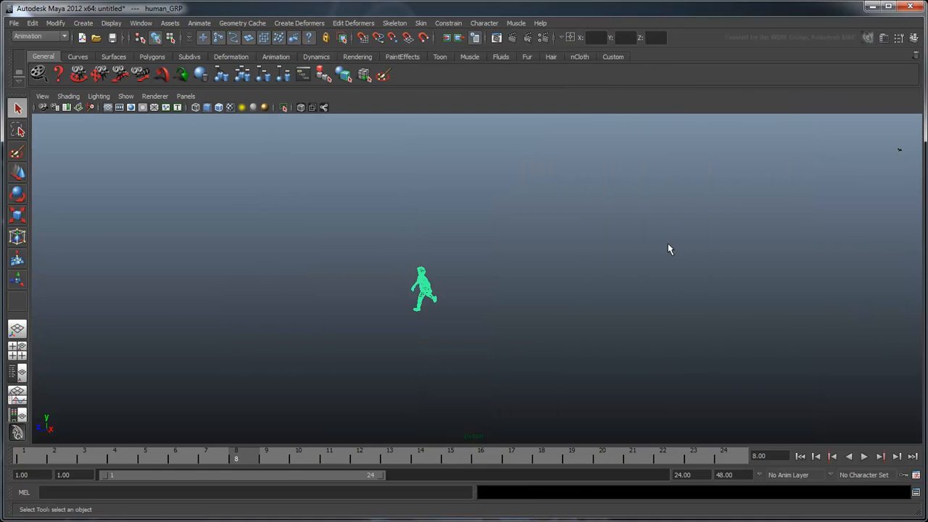
left_click(864, 456)
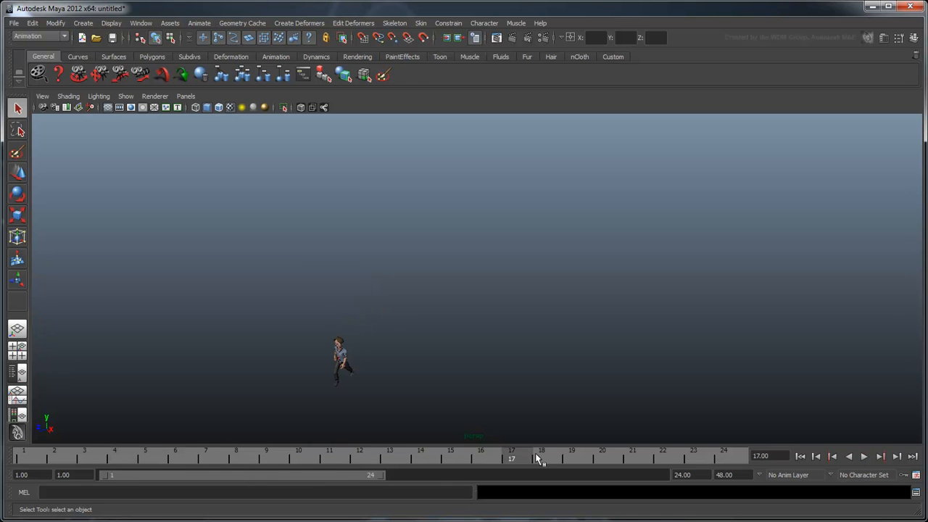
mouse_move(590, 394)
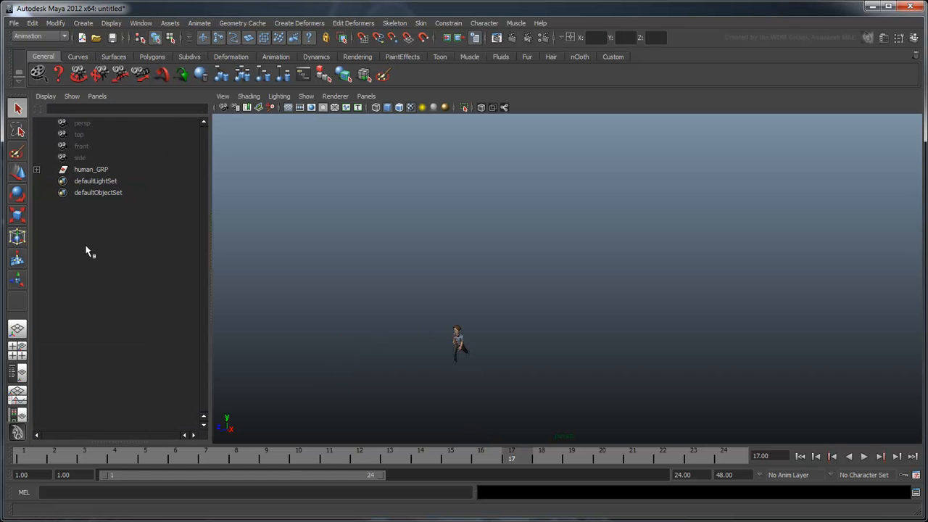
- Select human_GRP in the Outliner to check translation 900, 0, 3000 and rotateY 38.572
left_click(91, 169)
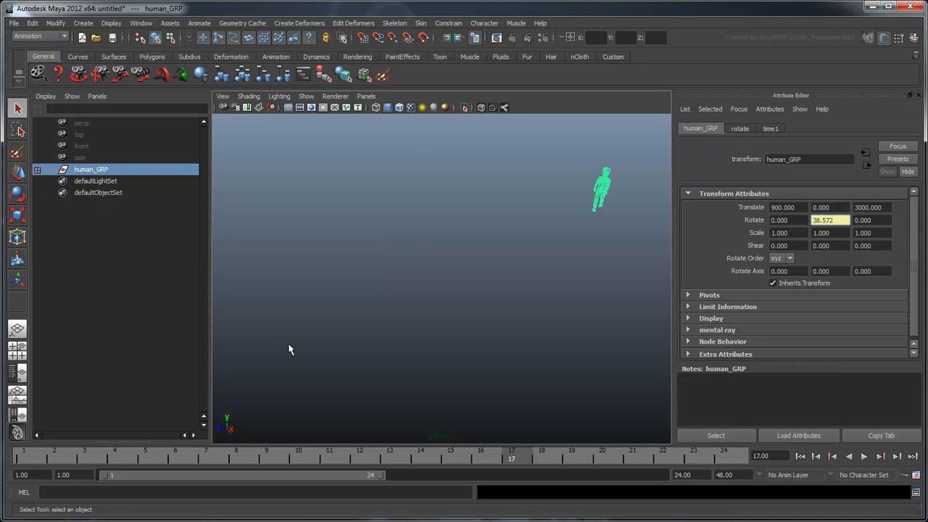
mouse_move(310, 341)
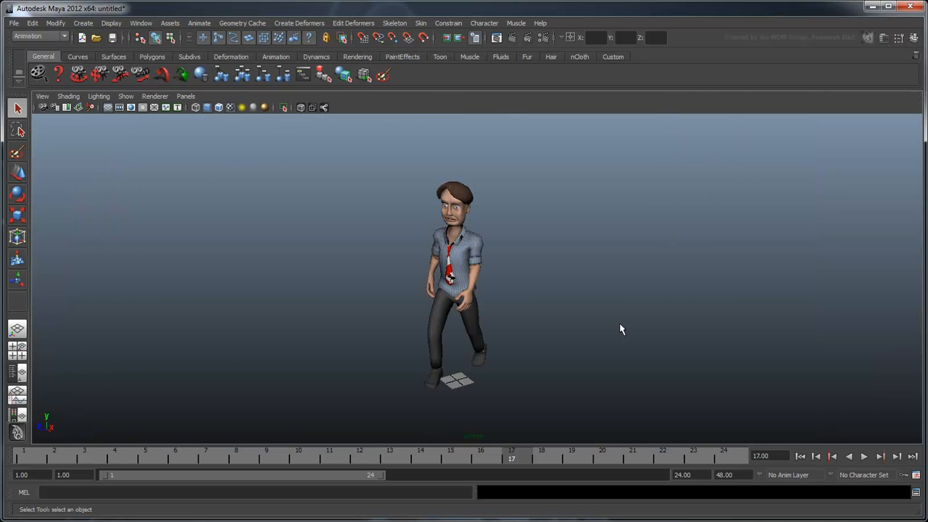
mouse_move(545, 324)
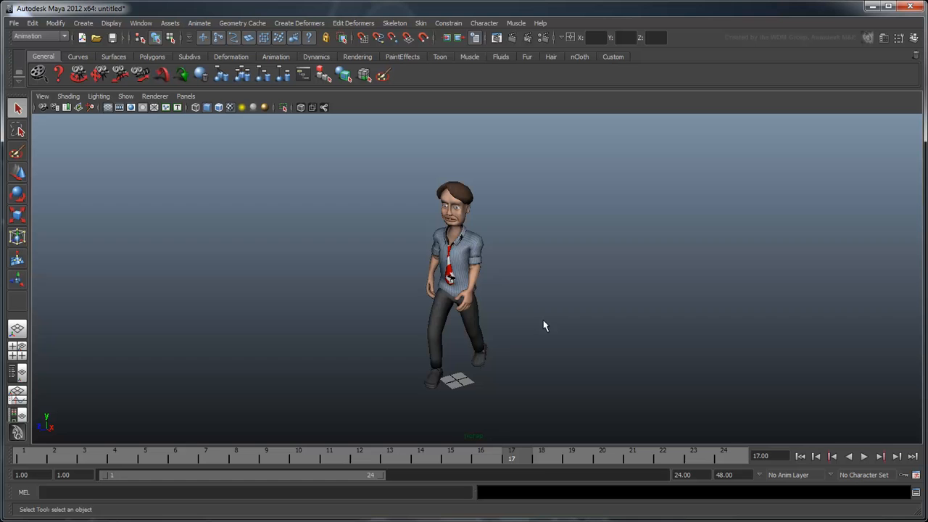
- Create a polygon plane with Width 2240 using the Plane option box
left_click(82, 23)
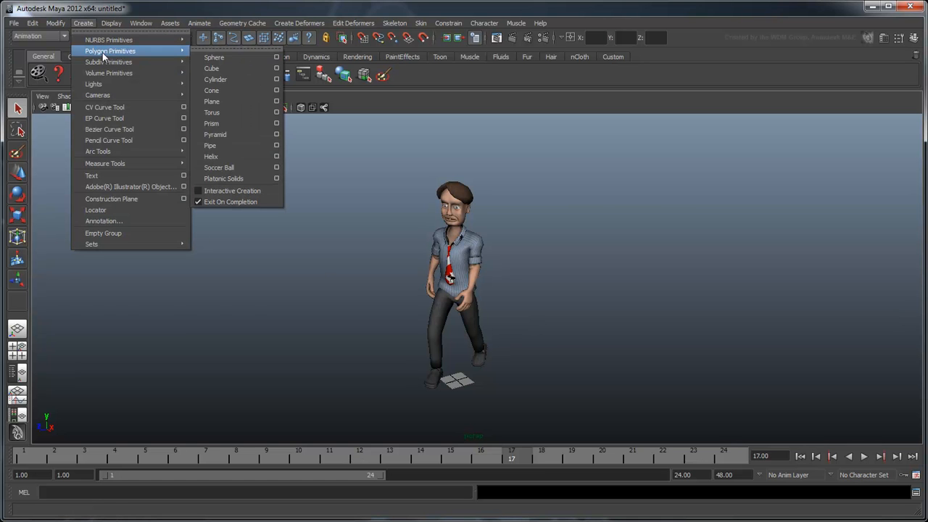
mouse_move(212, 101)
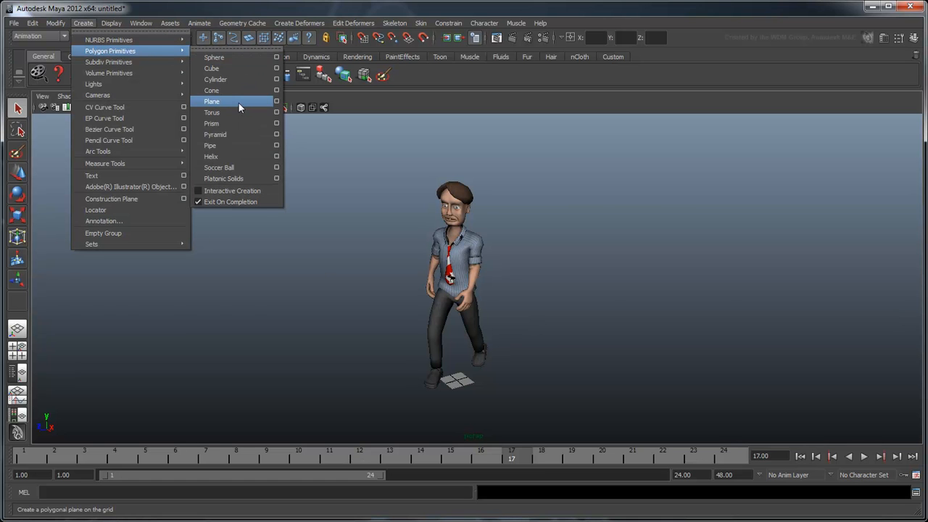
left_click(275, 101)
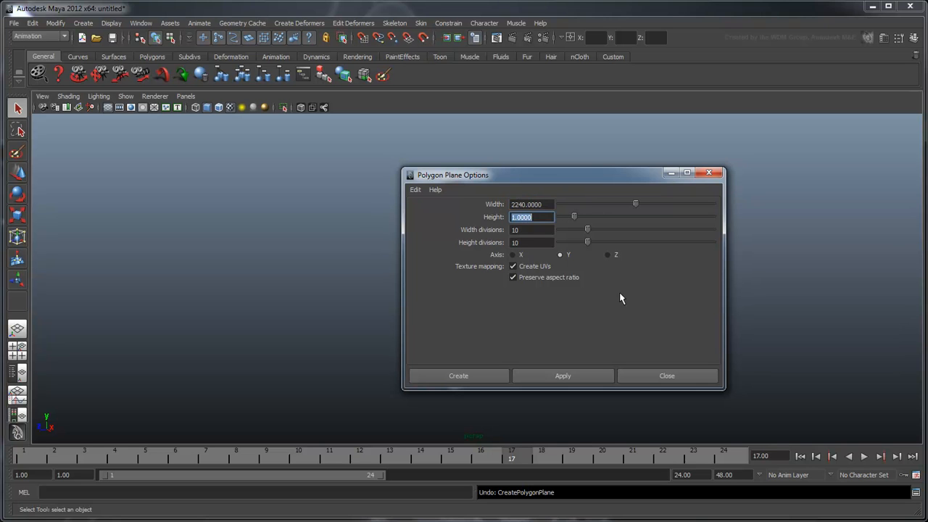
type("2240")
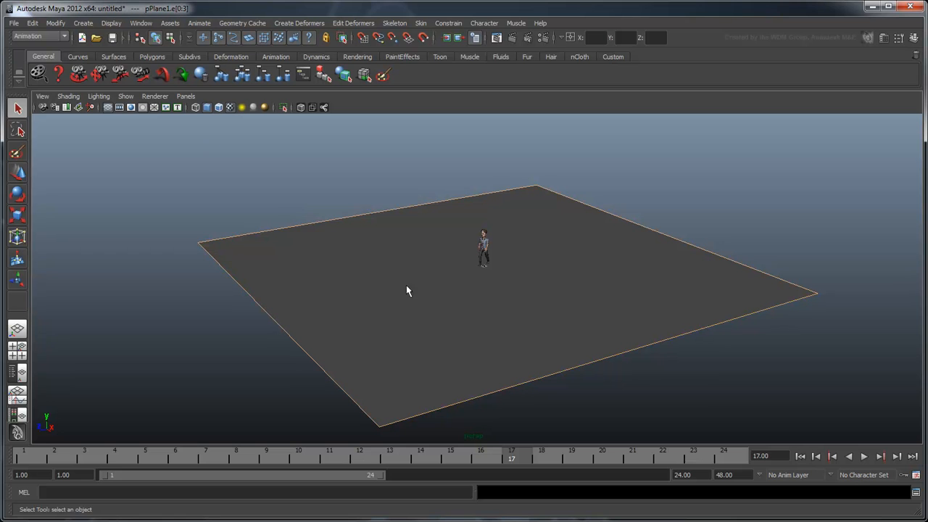
- Extrude the plane's selected border edges upward into walls with Edit Mesh > Extrude
left_click(250, 23)
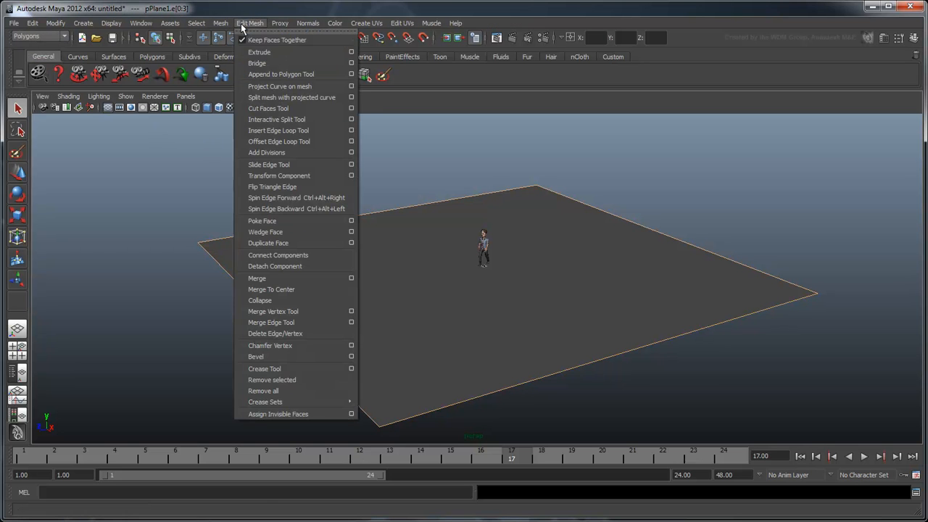
left_click(258, 51)
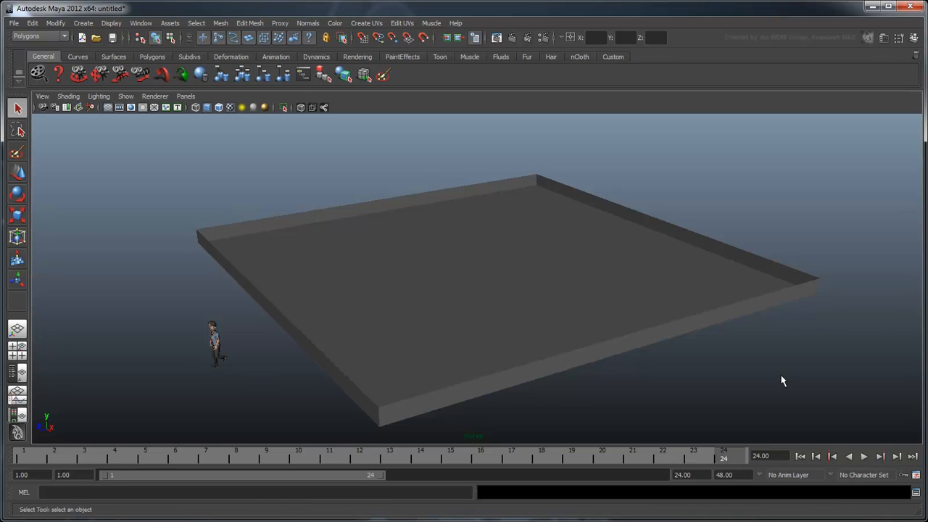
mouse_move(794, 376)
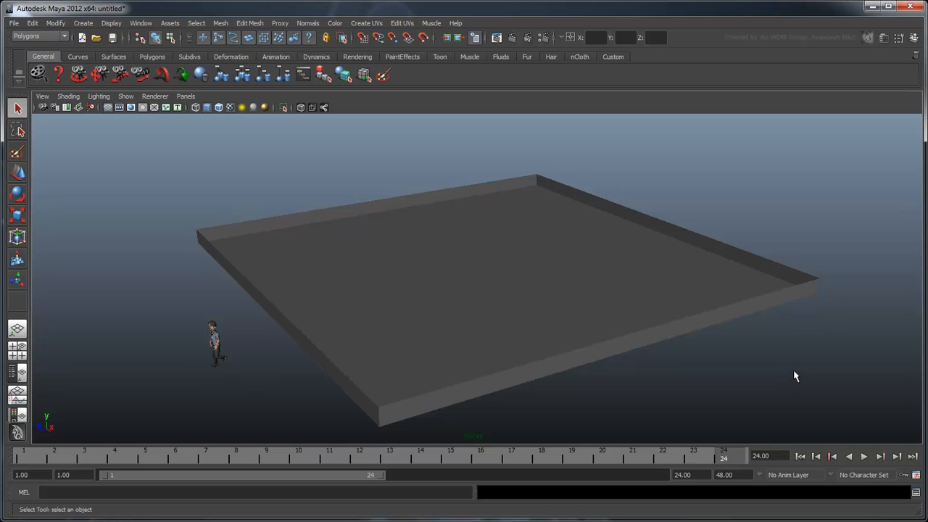
mouse_move(868, 170)
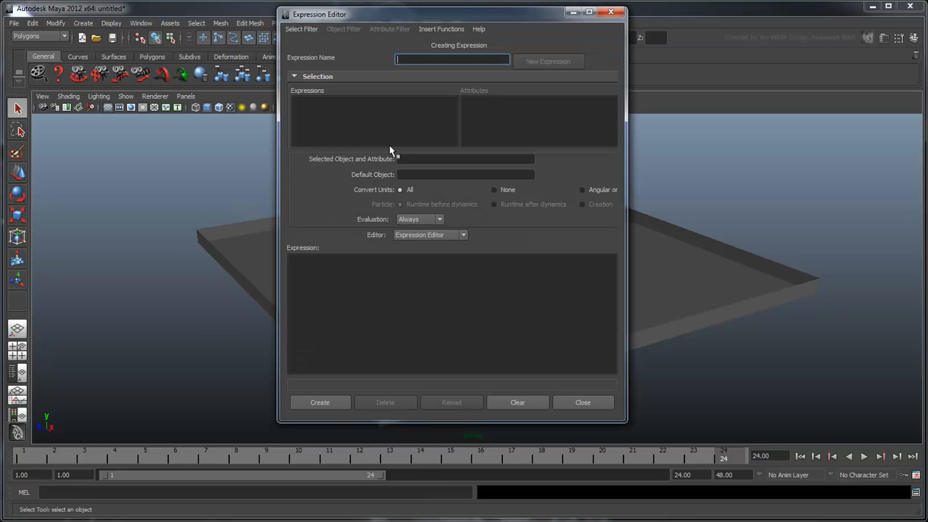
- Load the rotate expression by name and set human_GRP as its default object
left_click(301, 29)
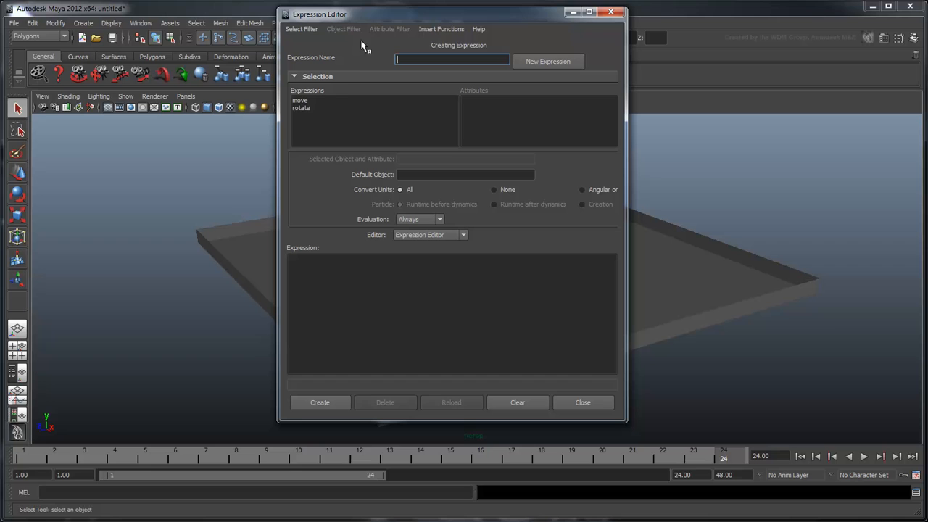
left_click(301, 108)
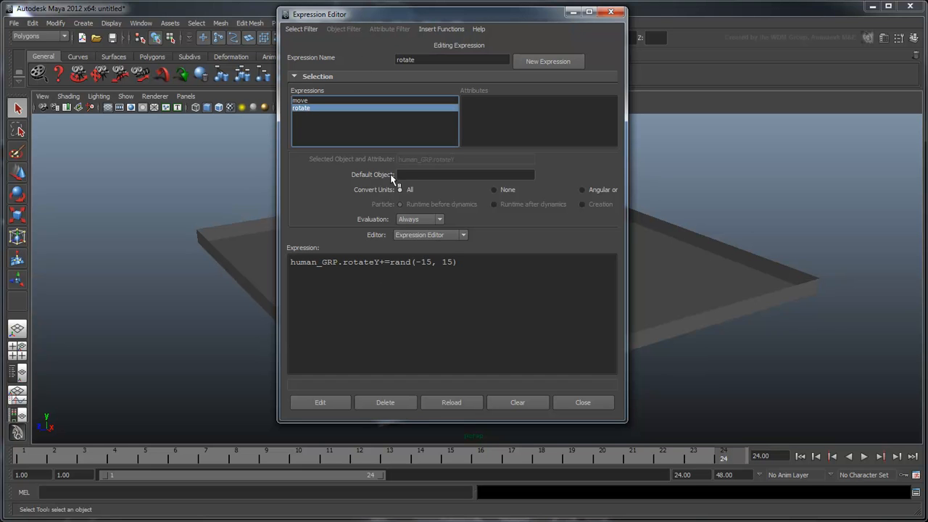
left_click(464, 174)
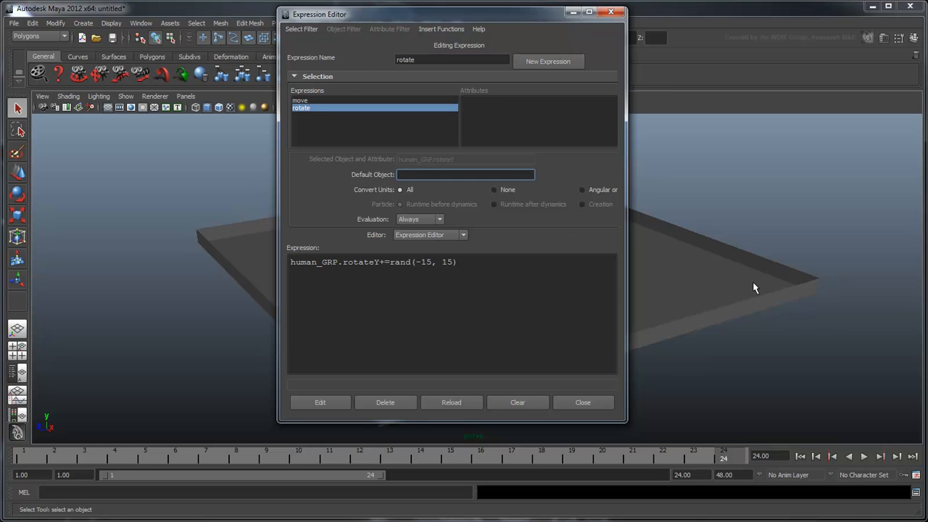
type("human_GRP")
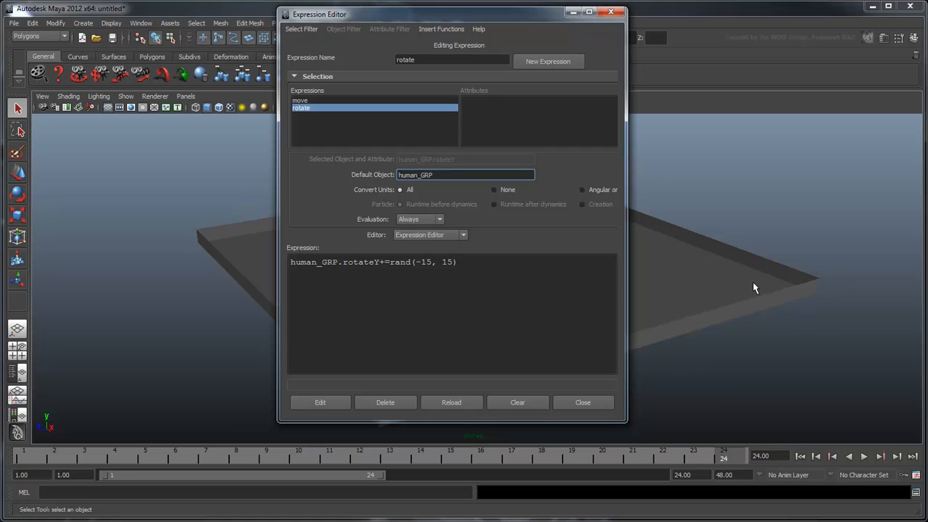
left_click(464, 175)
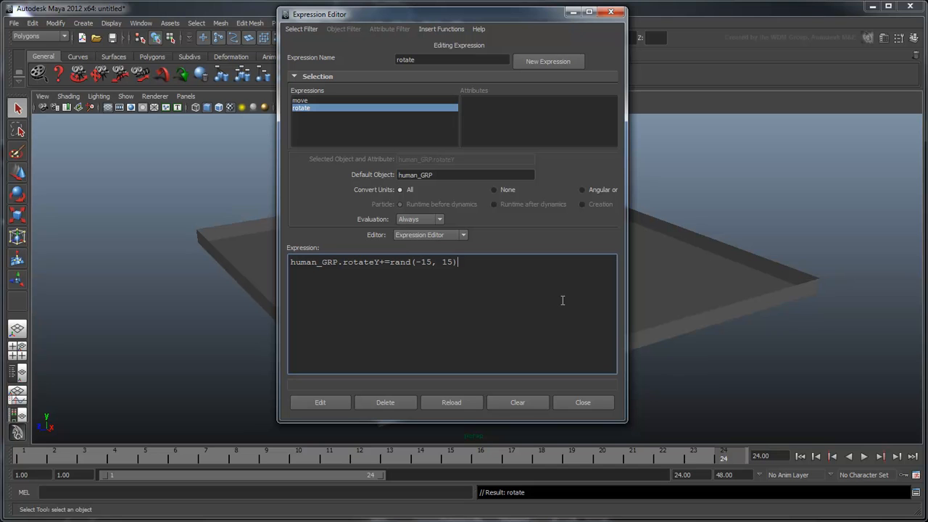
- Add X-boundary conditions setting rotateY to 270 past X 1120 and 90 past X -1120
type(";")
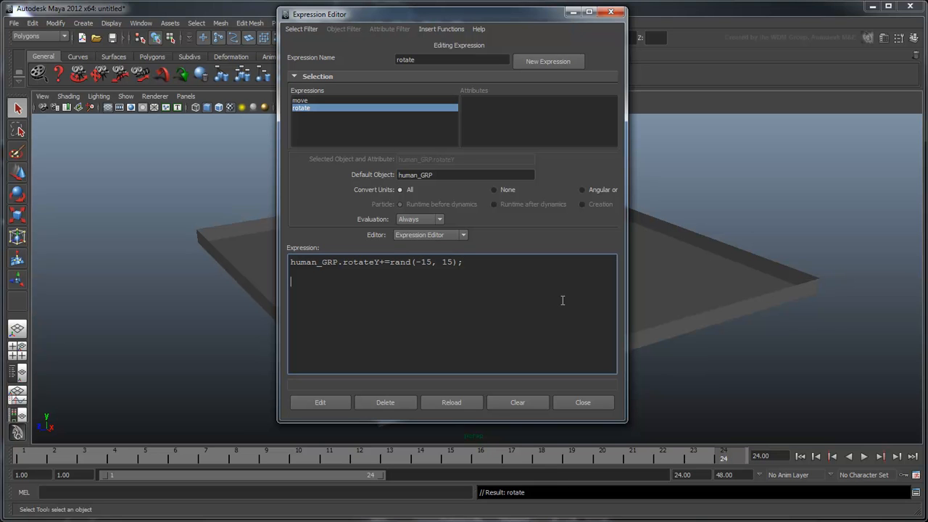
type("if (tra")
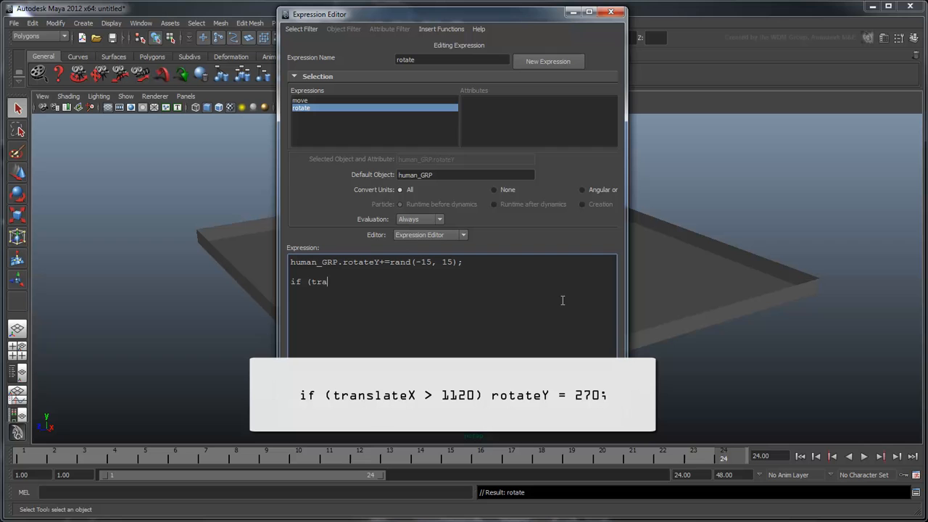
type("nslateX > 1120) rotateY")
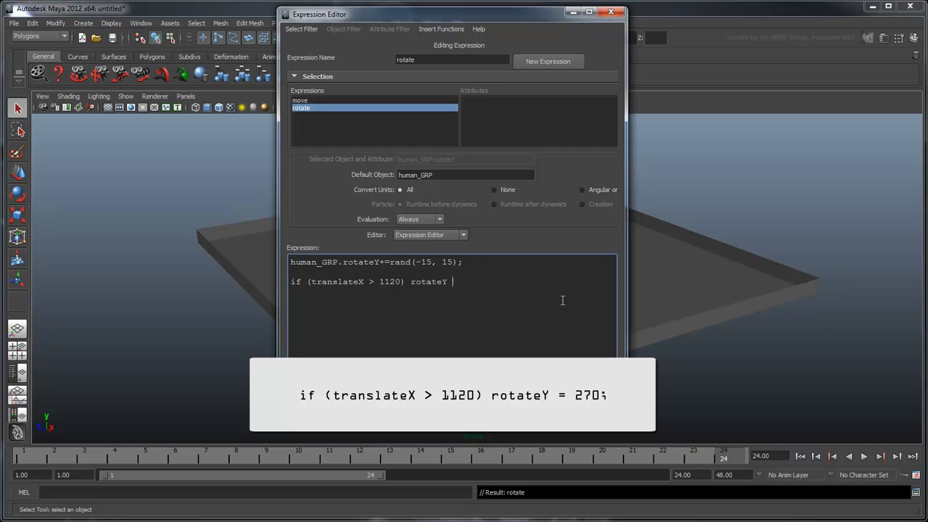
type("= 270;")
type("if (transl")
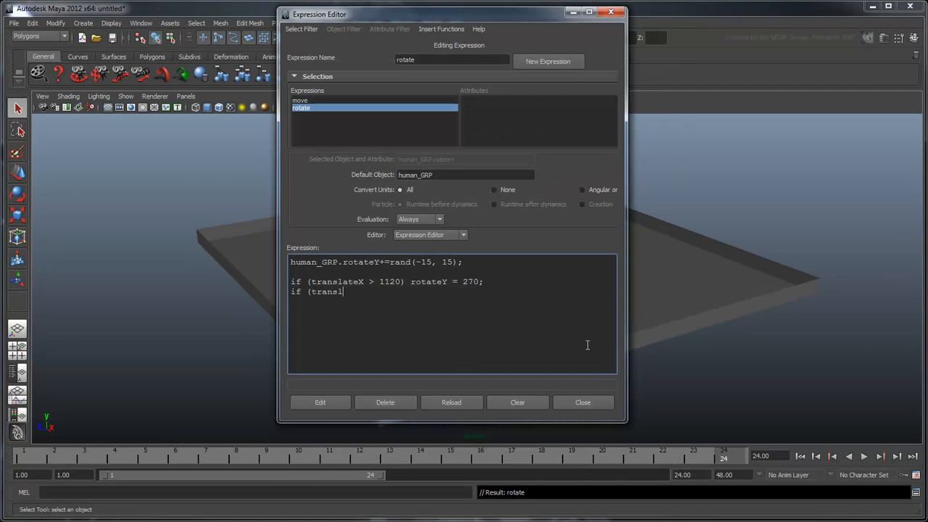
type("ateX < -1")
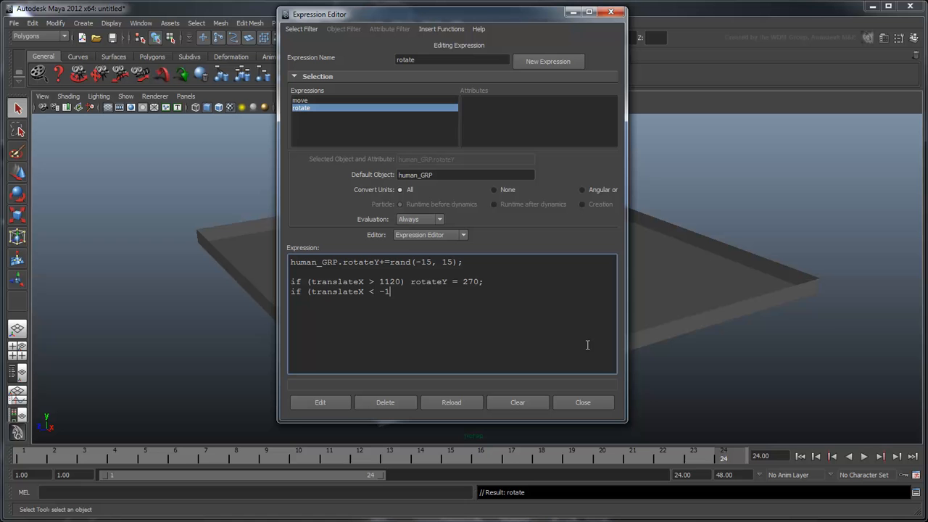
type("120) rotateY = 90;")
type("i")
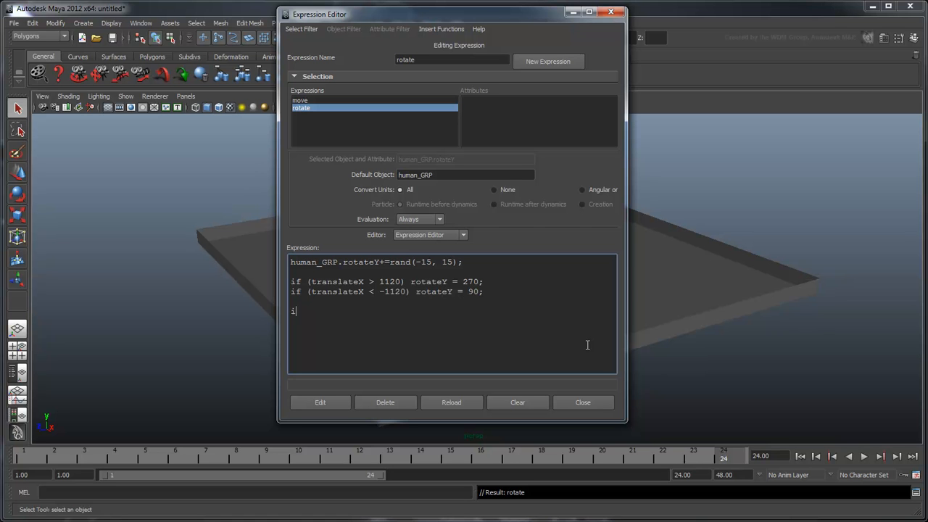
- Add Z-boundary turns (180 past Z 1120, 0 past Z -1120) and play the animation
type("f (translateZ > 1120) rot")
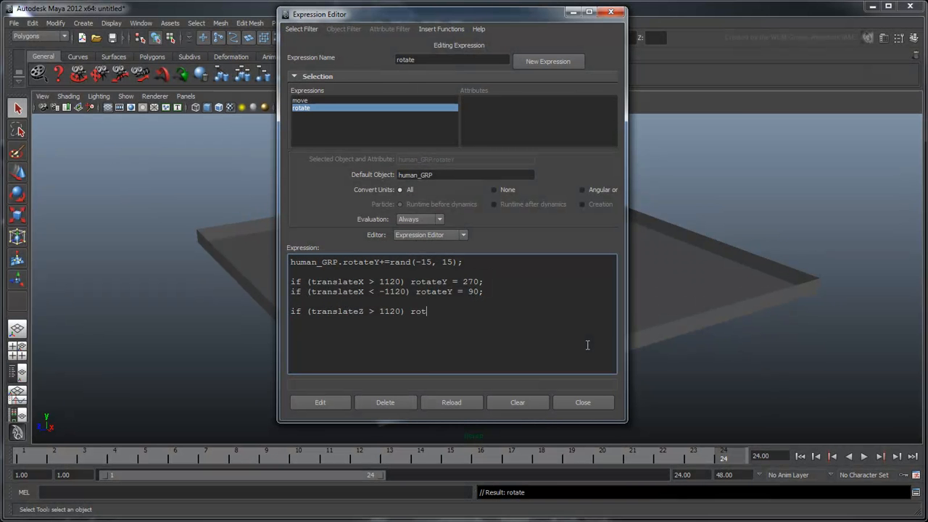
type("ateY = 180;")
type("if (t")
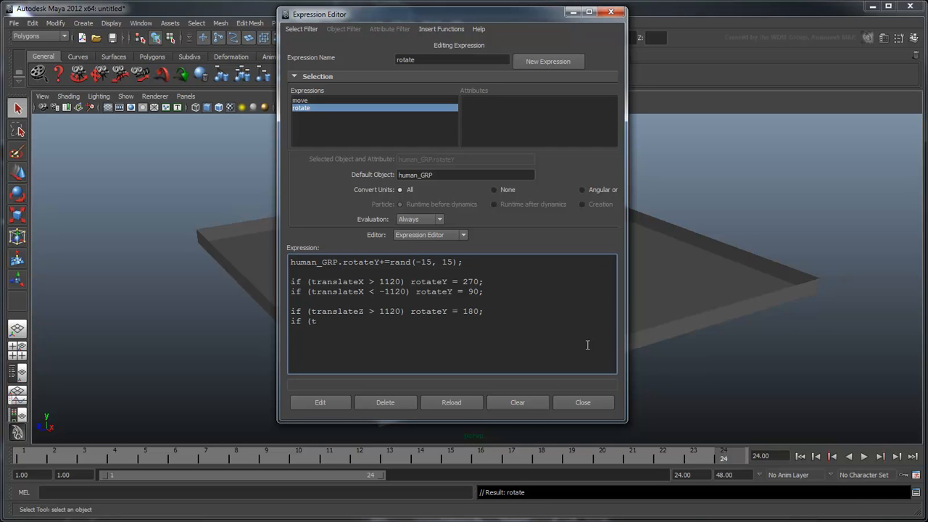
type("ranslateZ < -1120) rotateY = 0;")
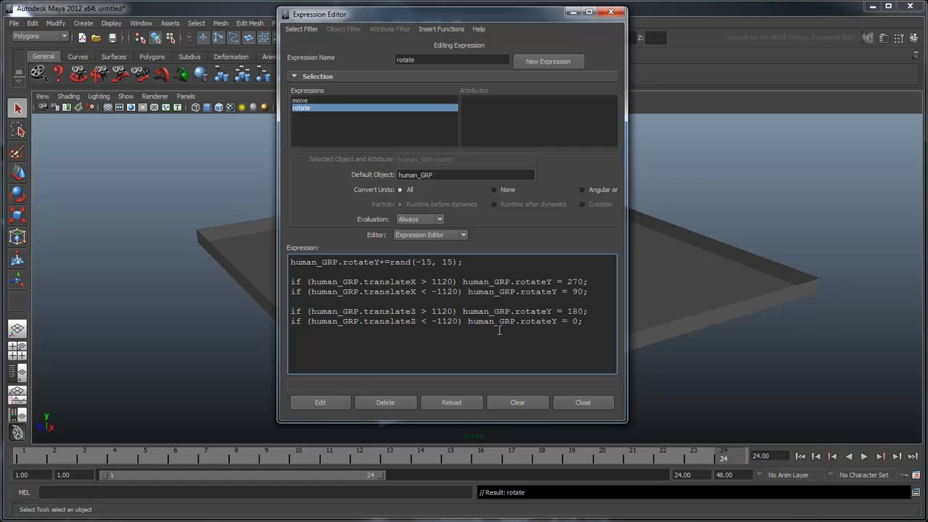
left_click(864, 457)
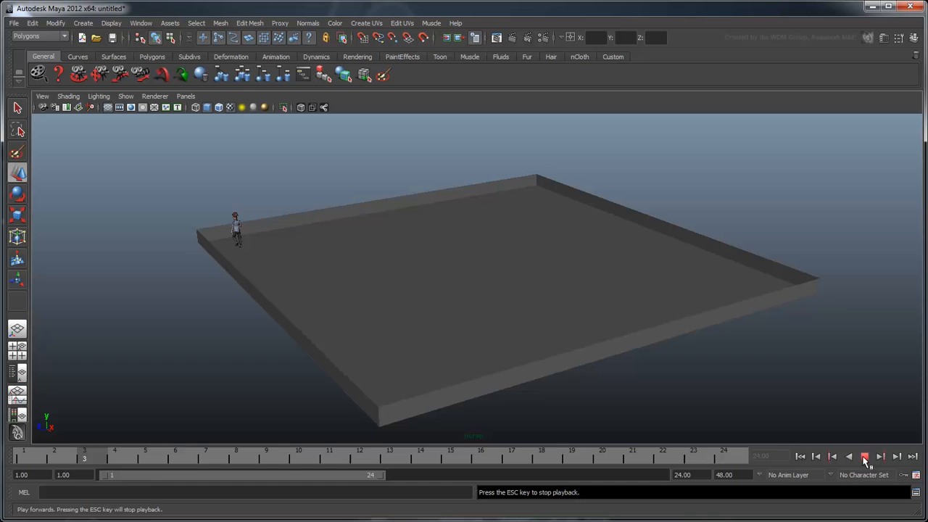